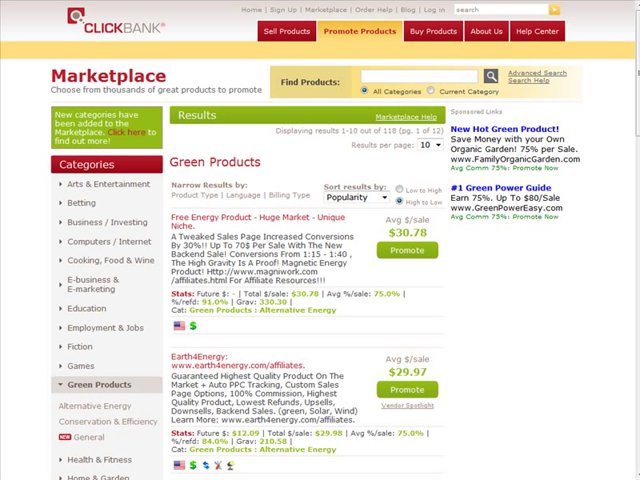
{"action": "mouse_move", "coordinate": [293, 161]}
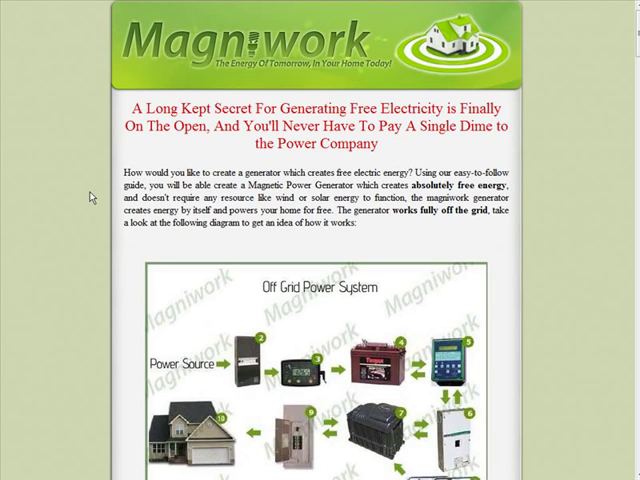
Step: Scroll down the Magniwork sales page to the discounted offer and ORDER NOW section
{"action": "scroll", "scroll_direction": "down", "scroll_amount": 3}
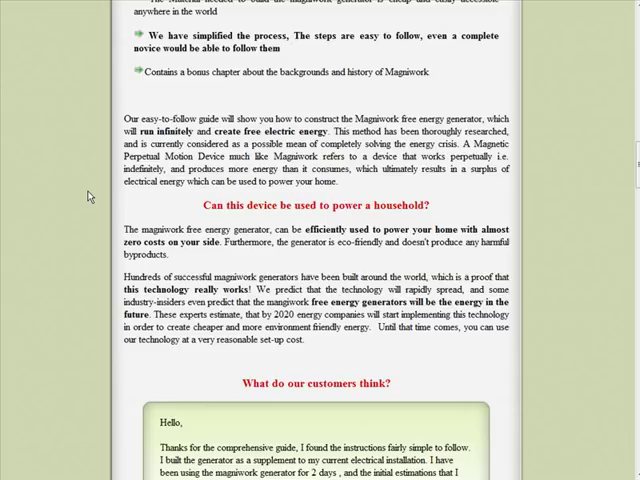
{"action": "scroll", "scroll_direction": "down", "scroll_amount": 3}
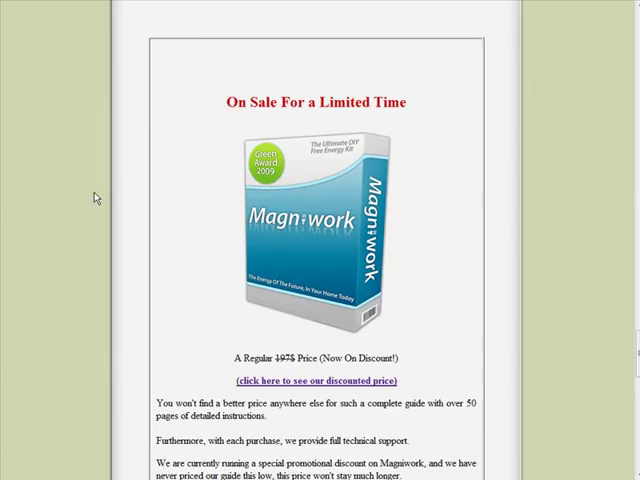
{"action": "scroll", "scroll_direction": "down", "scroll_amount": 3}
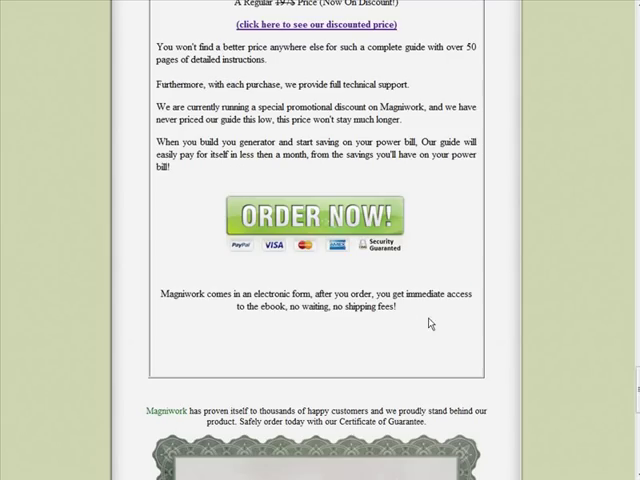
{"action": "mouse_move", "coordinate": [345, 215]}
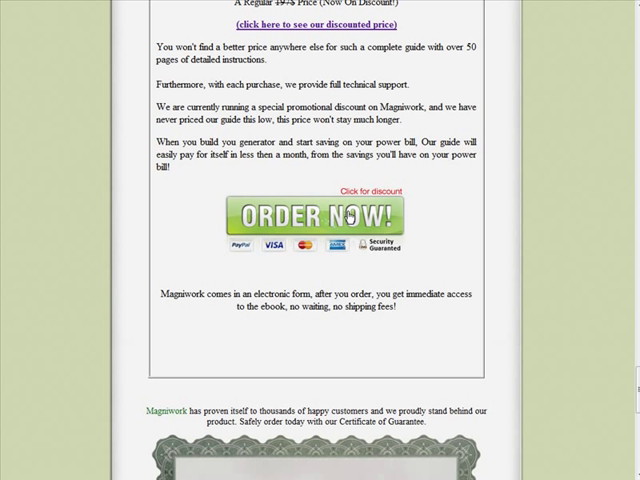
{"action": "mouse_move", "coordinate": [342, 218]}
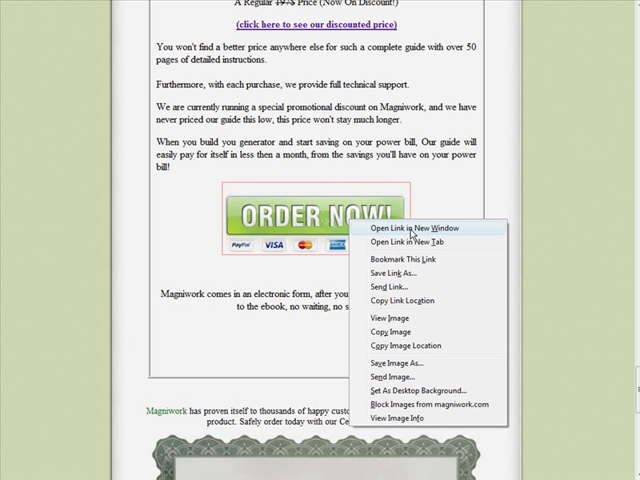
{"action": "mouse_move", "coordinate": [420, 301]}
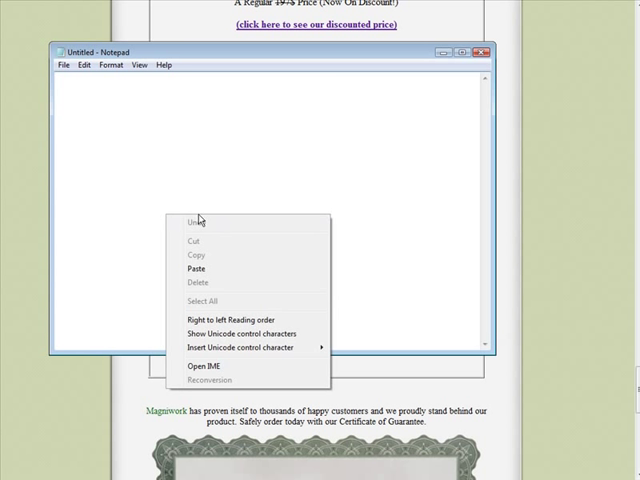
{"action": "left_click", "coordinate": [196, 268]}
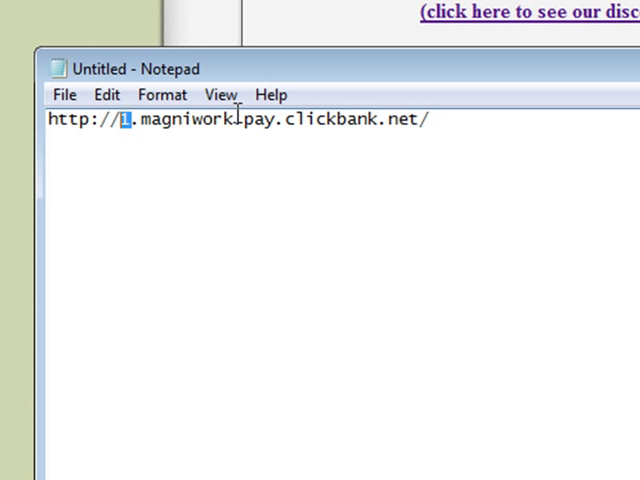
{"action": "double_click", "coordinate": [190, 121]}
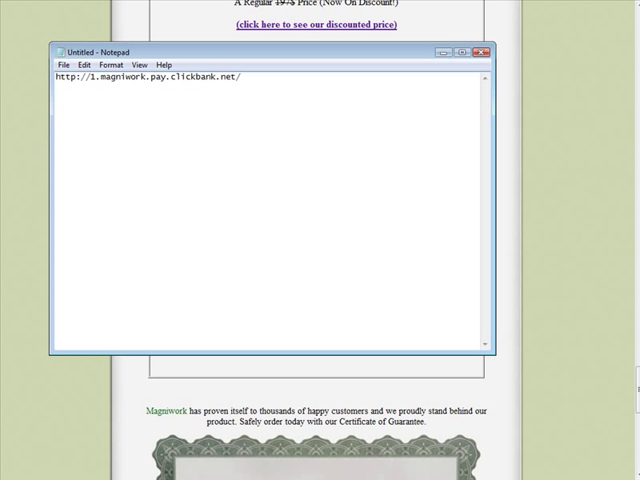
Step: Add the sell.cgi template link and replace MERCHANTID with magniwork
{"action": "type", "text": "http://clickbank.net/sell.cgi?YOURID_MERCHANTID/ProductNumber/ProductName"}
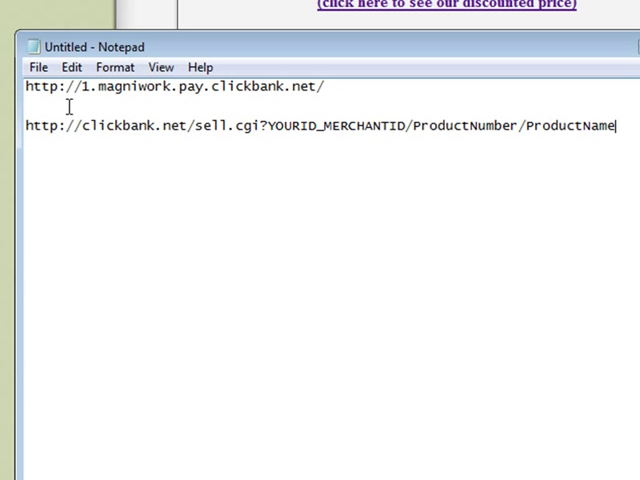
{"action": "mouse_move", "coordinate": [279, 151]}
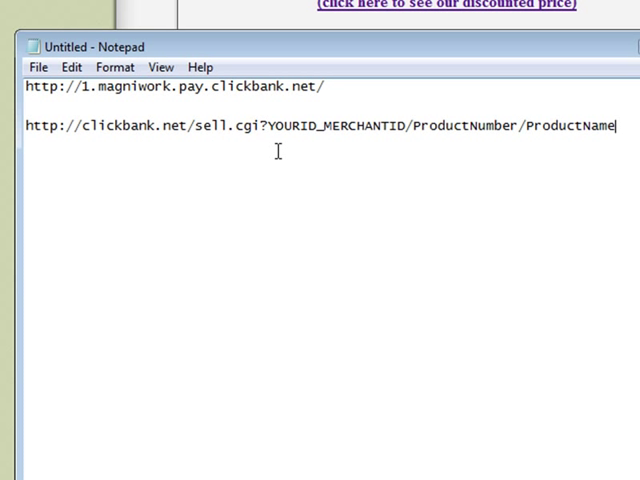
{"action": "mouse_move", "coordinate": [271, 132]}
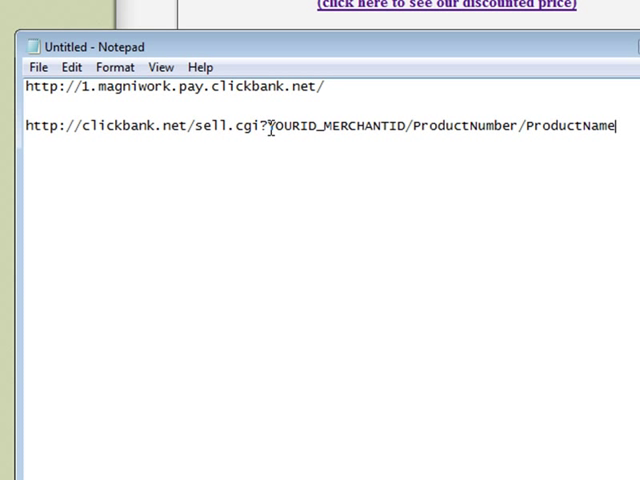
{"action": "mouse_move", "coordinate": [327, 118]}
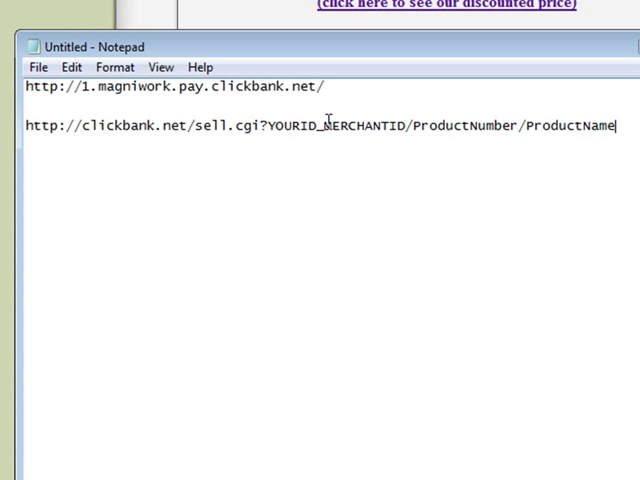
{"action": "mouse_move", "coordinate": [100, 87]}
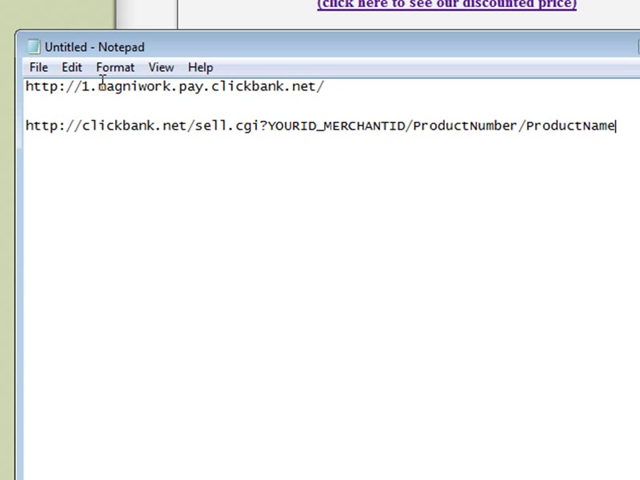
{"action": "double_click", "coordinate": [130, 87]}
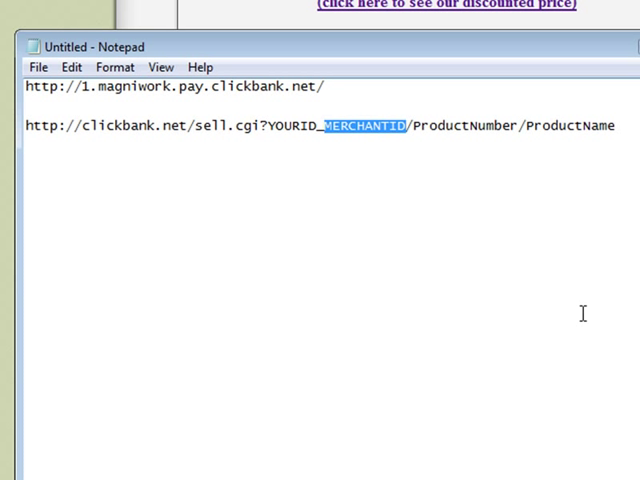
{"action": "type", "text": "magniwork"}
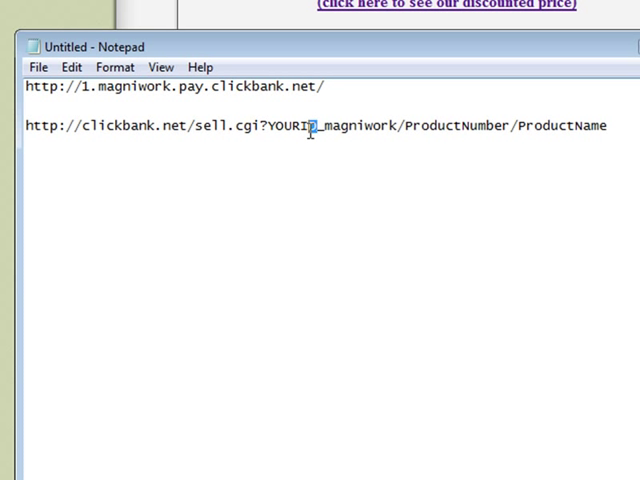
Step: Replace YOURID with affiliate ID tjc01 and ProductNumber with 1
{"action": "double_click", "coordinate": [290, 127]}
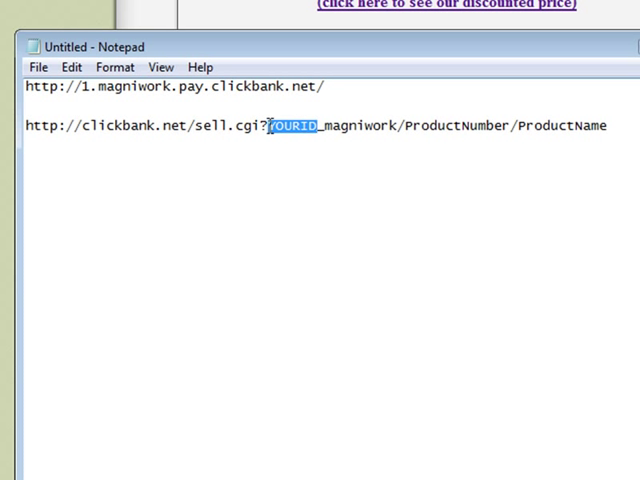
{"action": "mouse_move", "coordinate": [419, 292]}
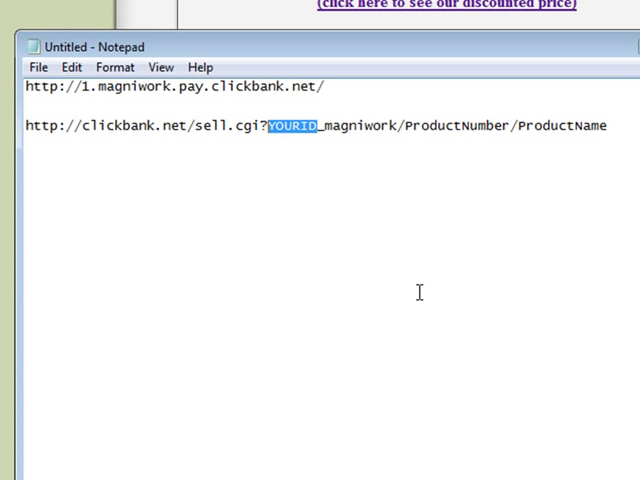
{"action": "type", "text": "tj"}
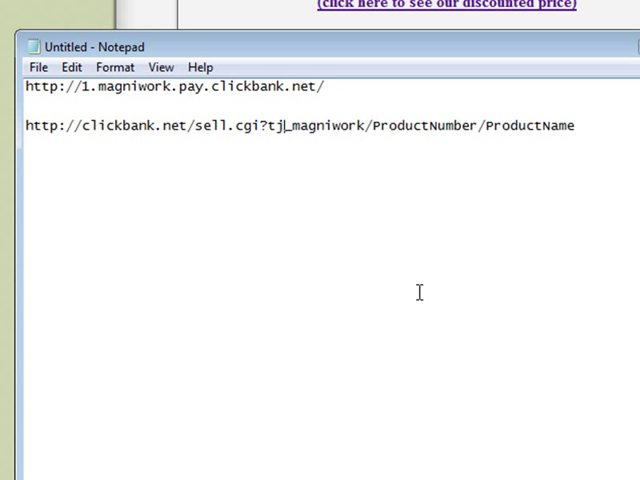
{"action": "type", "text": "c01"}
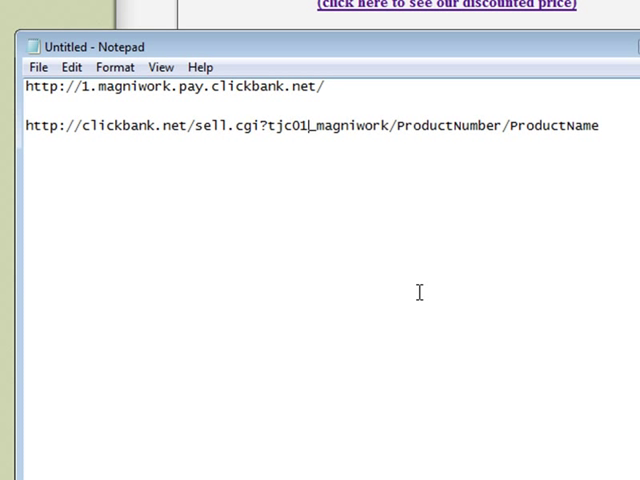
{"action": "mouse_move", "coordinate": [327, 98]}
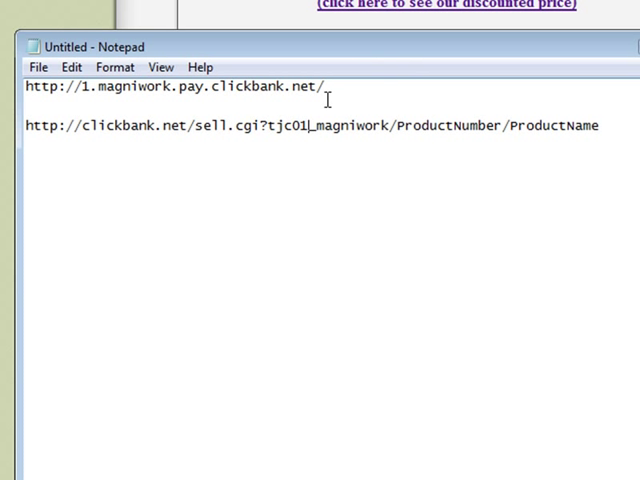
{"action": "mouse_move", "coordinate": [480, 135]}
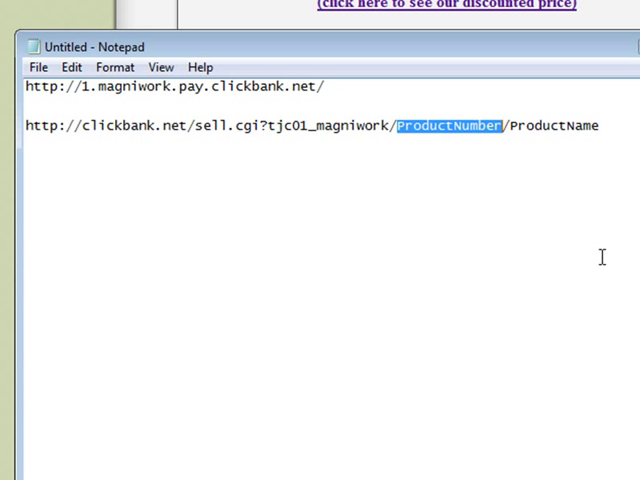
{"action": "type", "text": "1"}
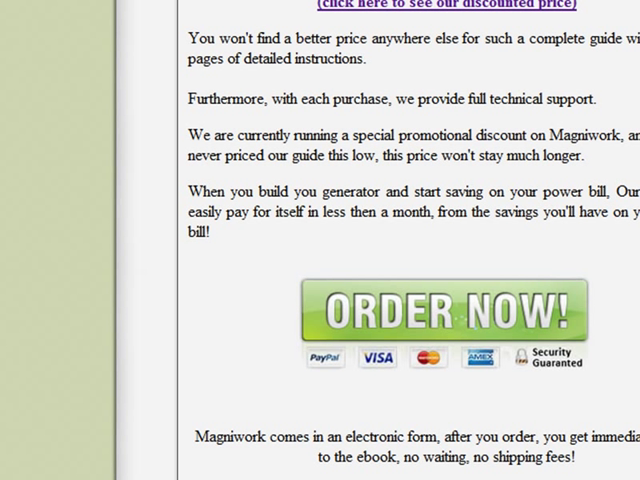
Step: Order Magniwork, select its checkout product title, and select ProductName in Notepad
{"action": "left_click", "coordinate": [434, 315]}
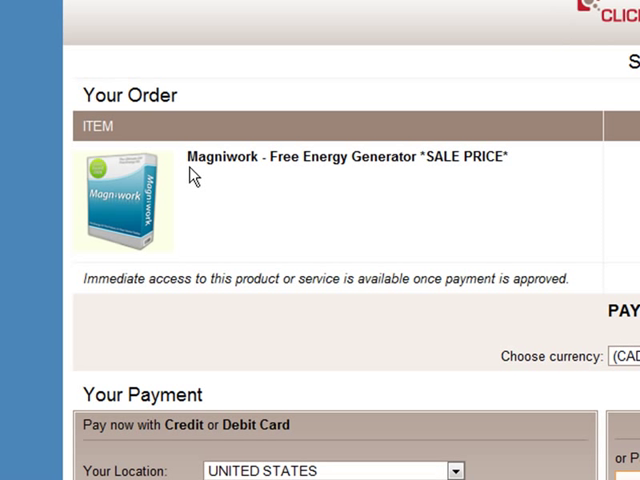
{"action": "triple_click", "coordinate": [347, 156]}
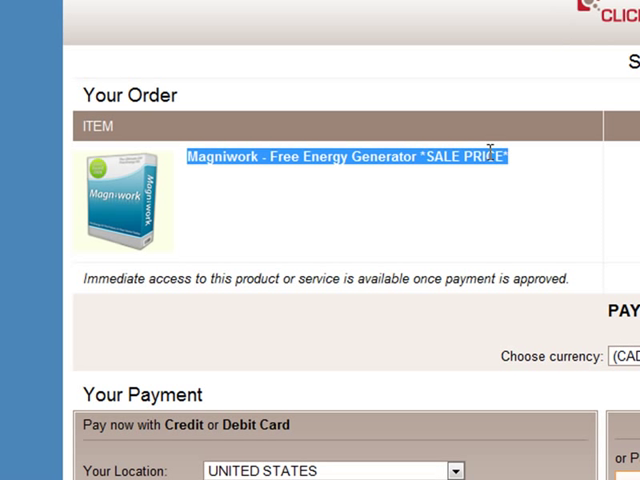
{"action": "mouse_move", "coordinate": [615, 167]}
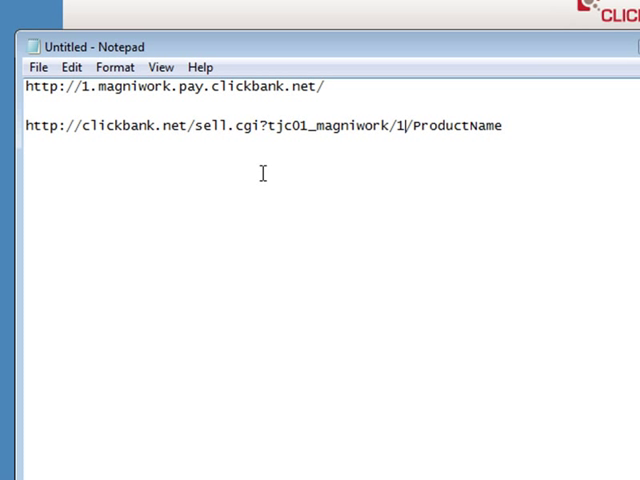
{"action": "double_click", "coordinate": [430, 125]}
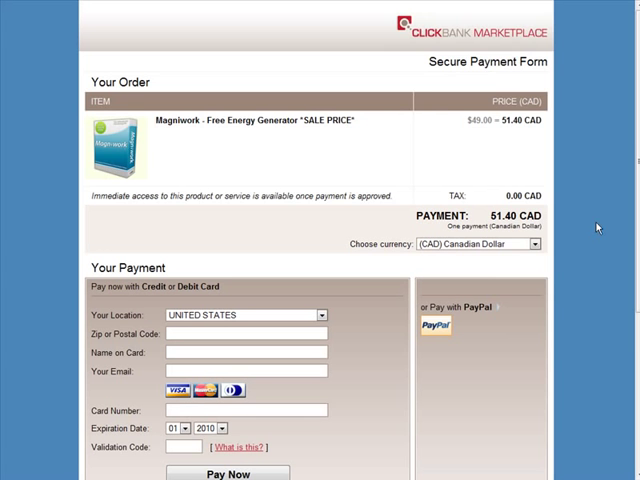
Step: Check the payment form's affiliate field shows none, then close the checkout tab
{"action": "scroll", "scroll_direction": "down", "scroll_amount": 3}
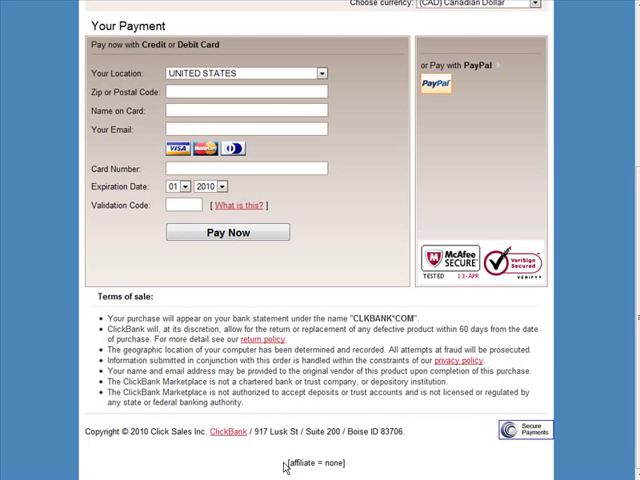
{"action": "scroll", "scroll_direction": "up", "scroll_amount": 3}
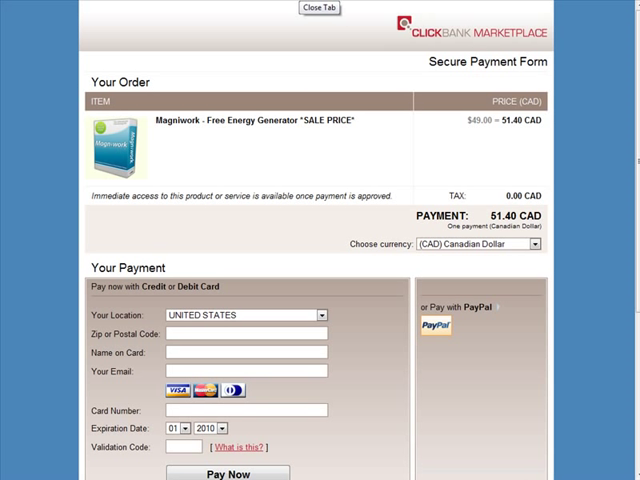
{"action": "left_click", "coordinate": [317, 7]}
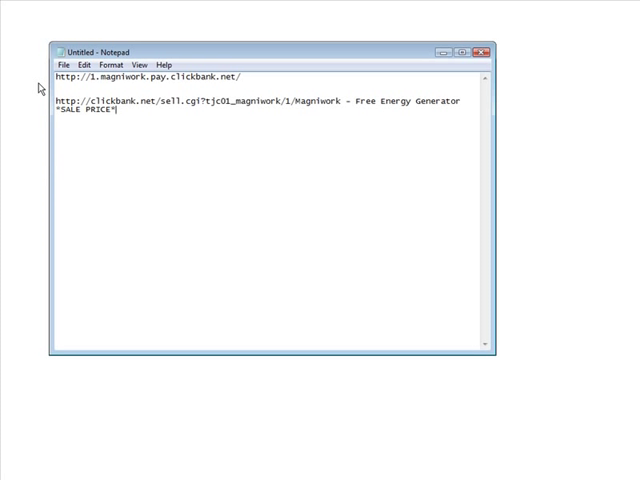
Step: Select and copy the whole tjc01_magniwork/1/Magniwork sell.cgi link
{"action": "left_click_drag", "start_coordinate": [54, 100], "coordinate": [120, 123]}
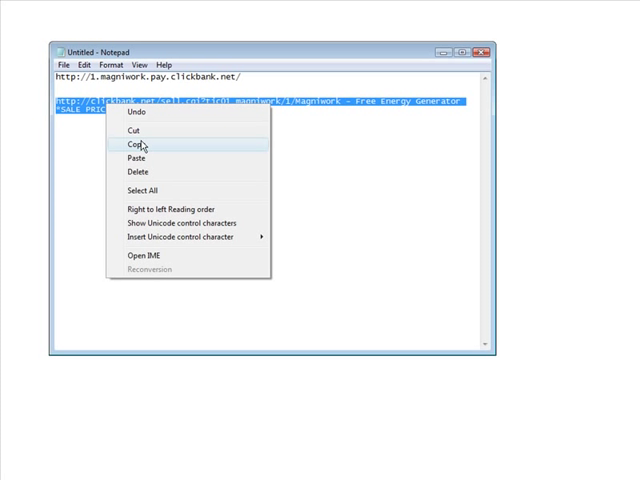
{"action": "left_click", "coordinate": [135, 145]}
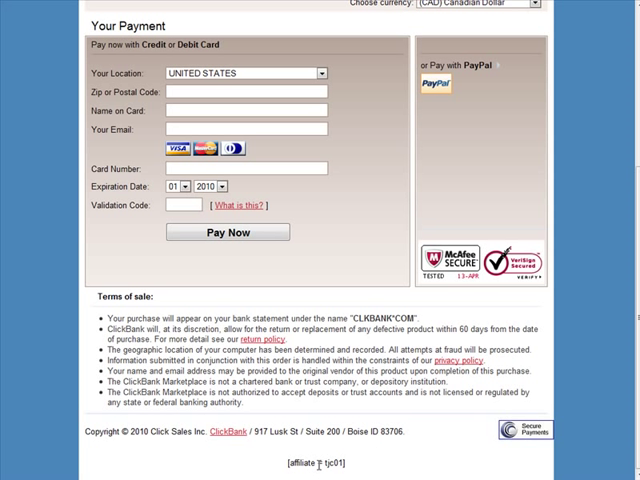
Step: Confirm the form credits affiliate tjc01, then scroll back to the order summary
{"action": "double_click", "coordinate": [330, 463]}
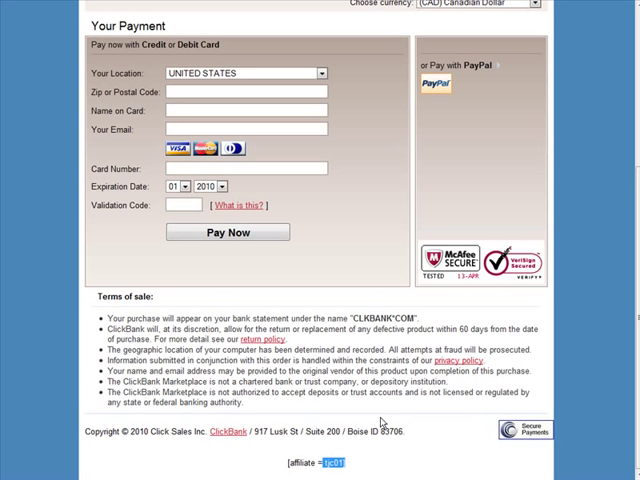
{"action": "scroll", "scroll_direction": "up", "scroll_amount": 3}
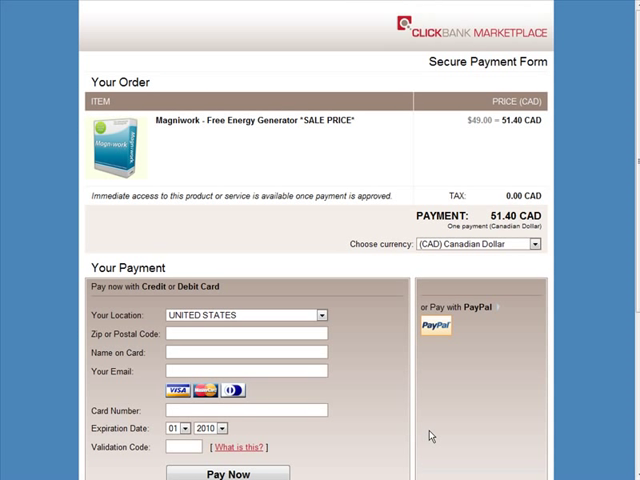